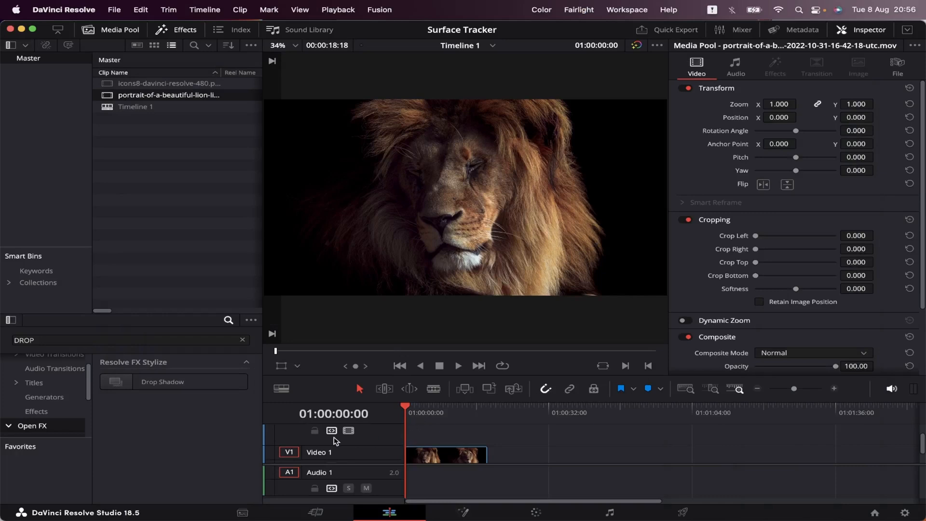
mouse_move(415, 424)
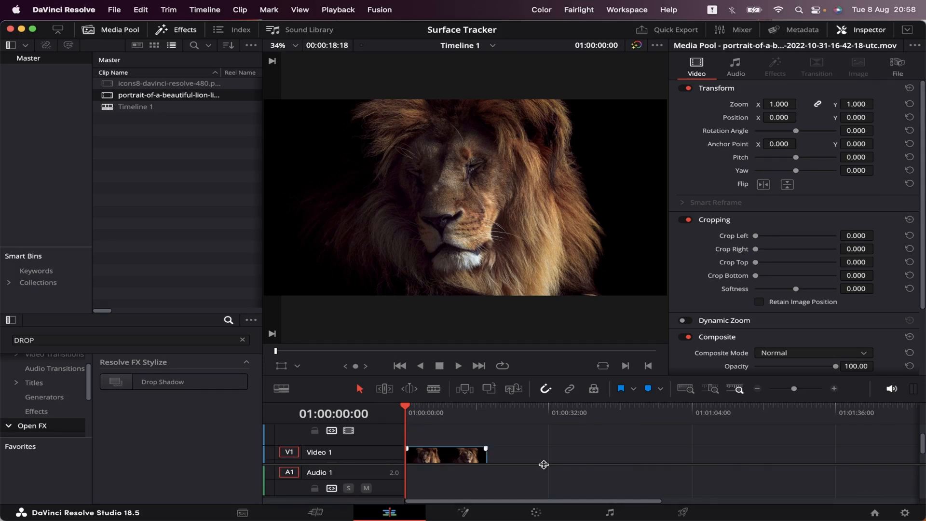
mouse_move(548, 464)
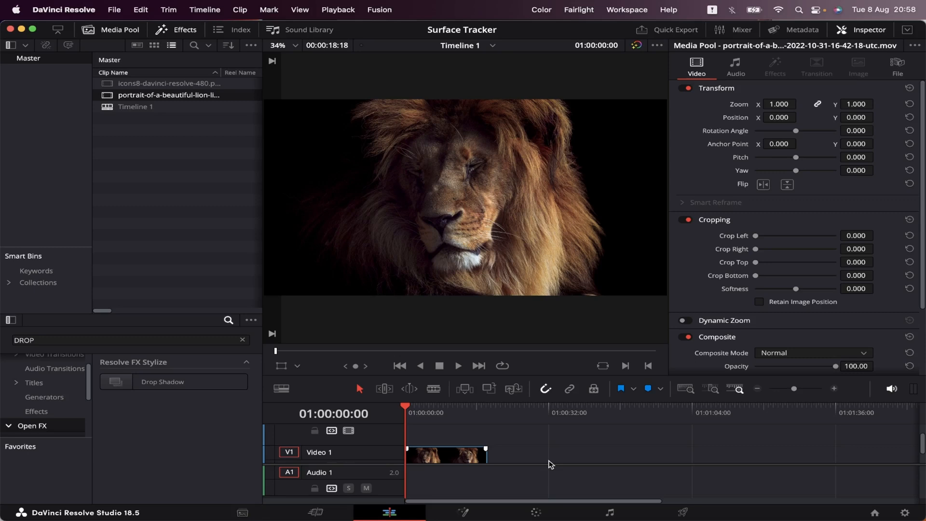
mouse_move(525, 454)
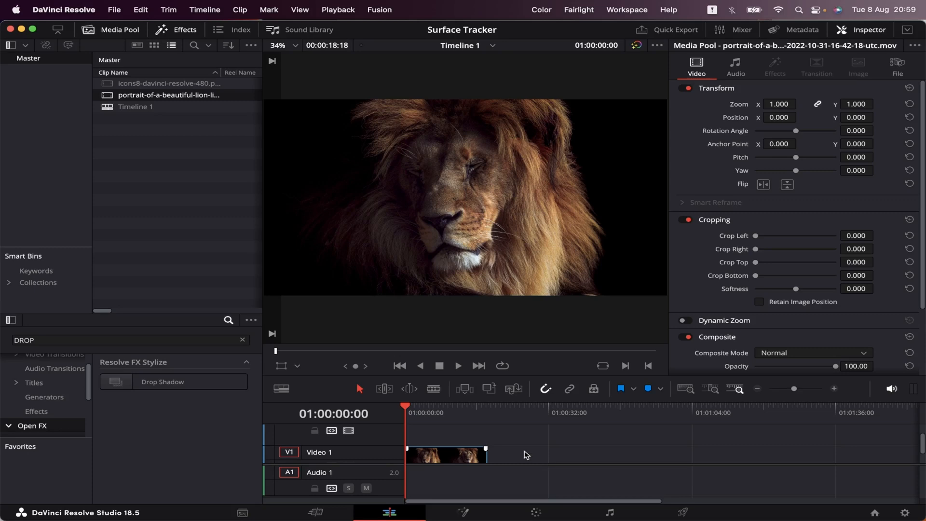
mouse_move(512, 451)
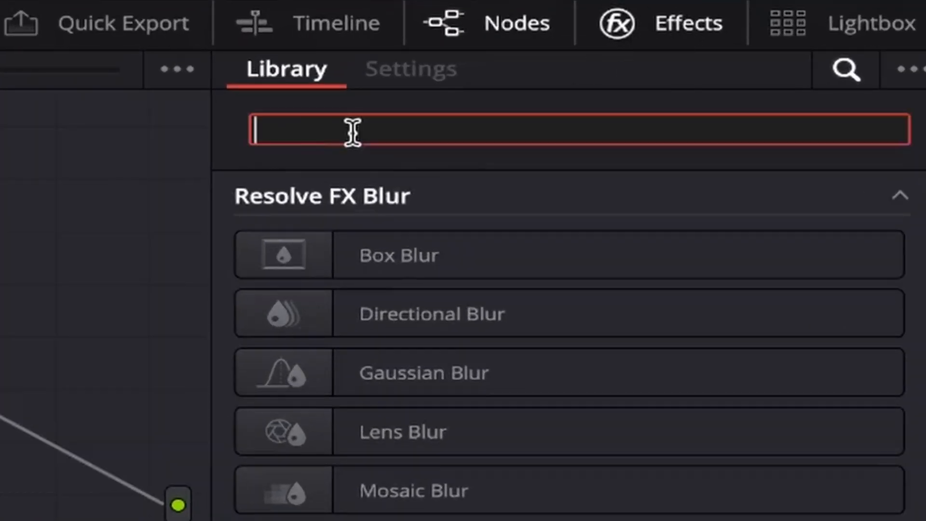
Step: Search the Effects library for 'surf' to find the Surface Tracker effect
type("surf")
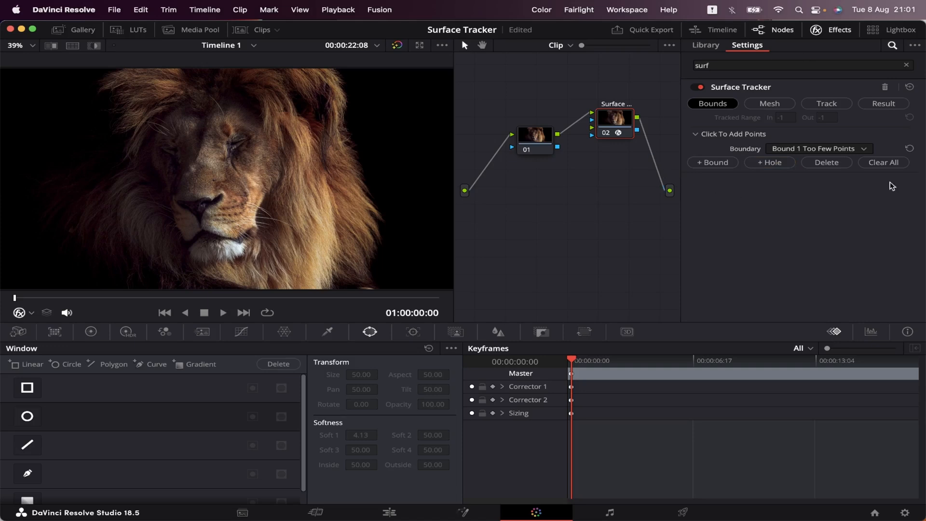
mouse_move(738, 117)
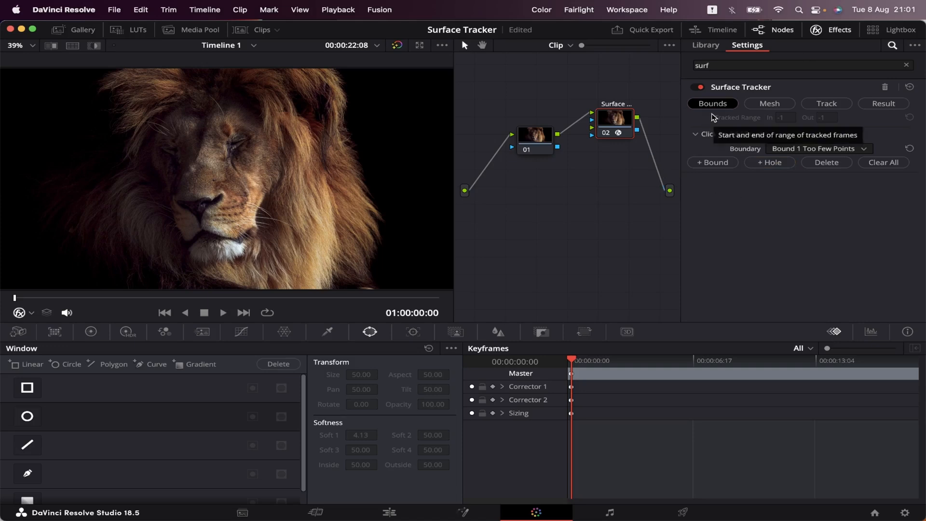
mouse_move(20, 302)
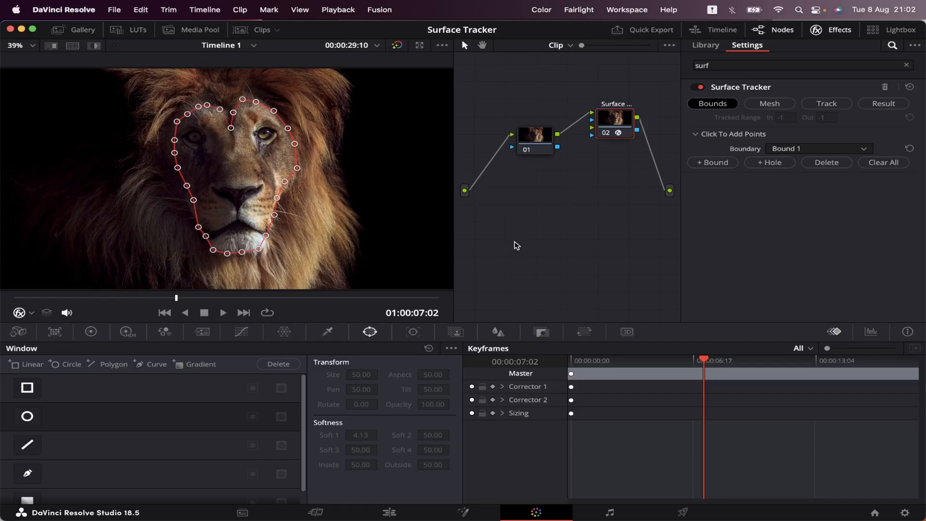
Step: Switch the Surface Tracker from Bounds to Mesh mode after outlining the lion's face
left_click(768, 104)
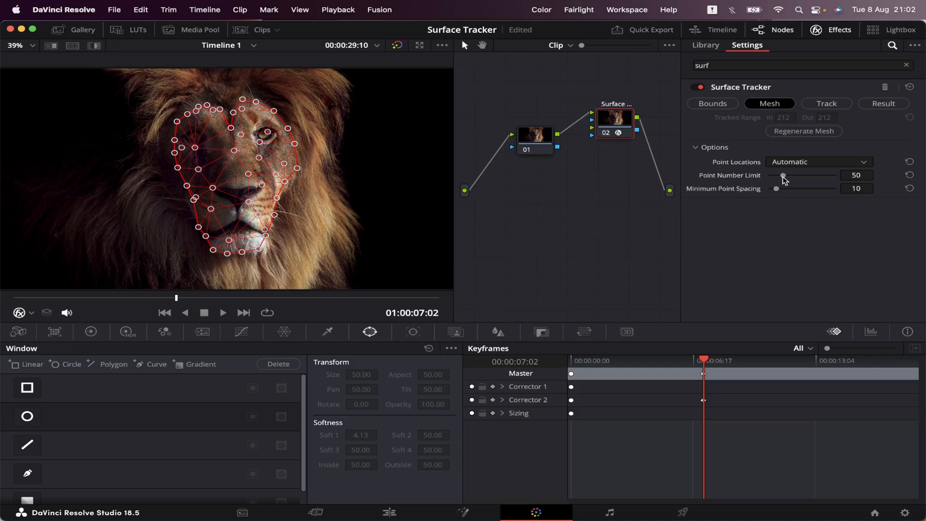
mouse_move(711, 194)
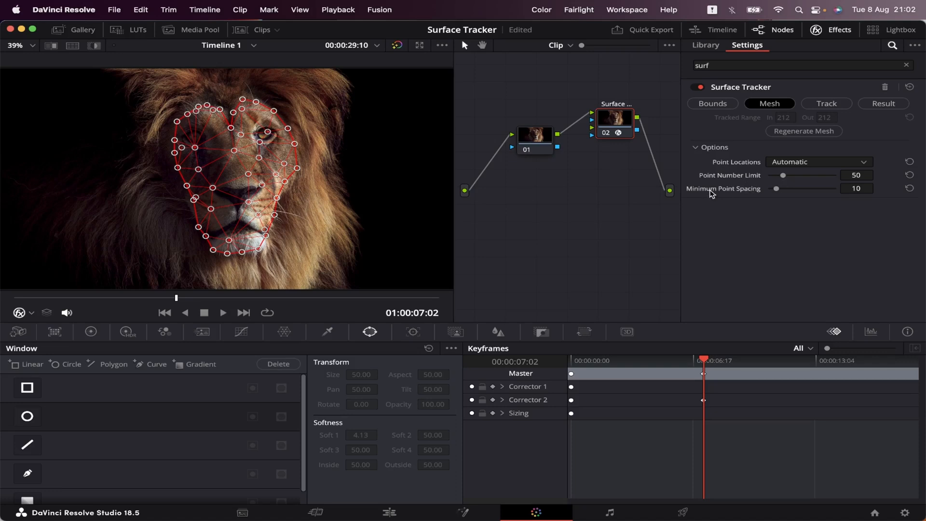
mouse_move(776, 197)
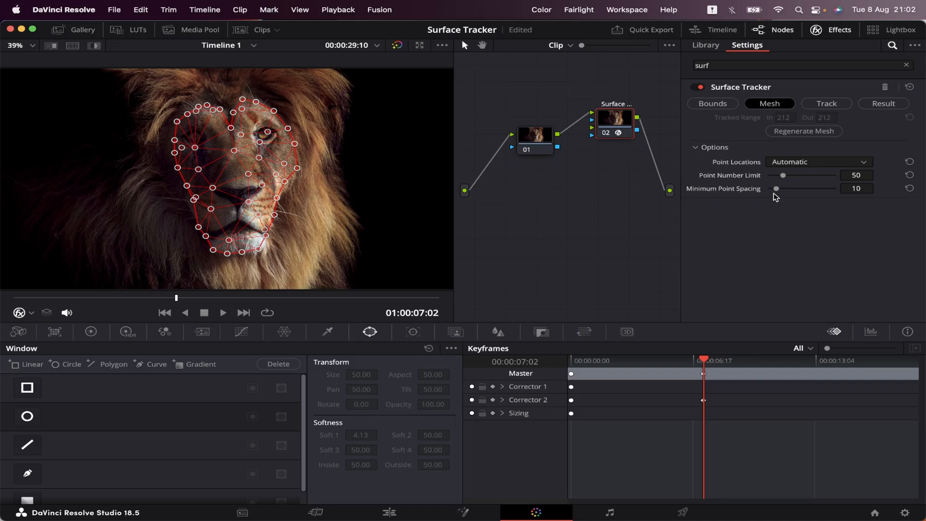
mouse_move(779, 195)
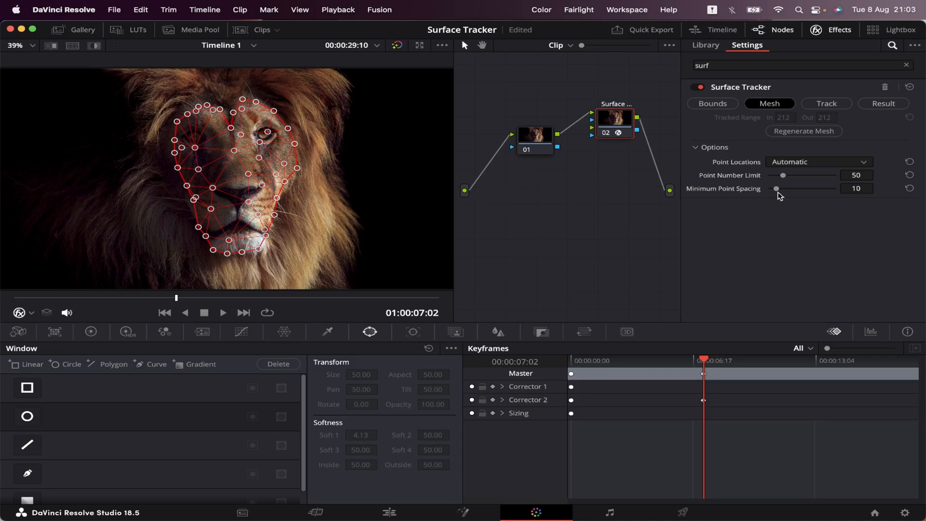
mouse_move(780, 208)
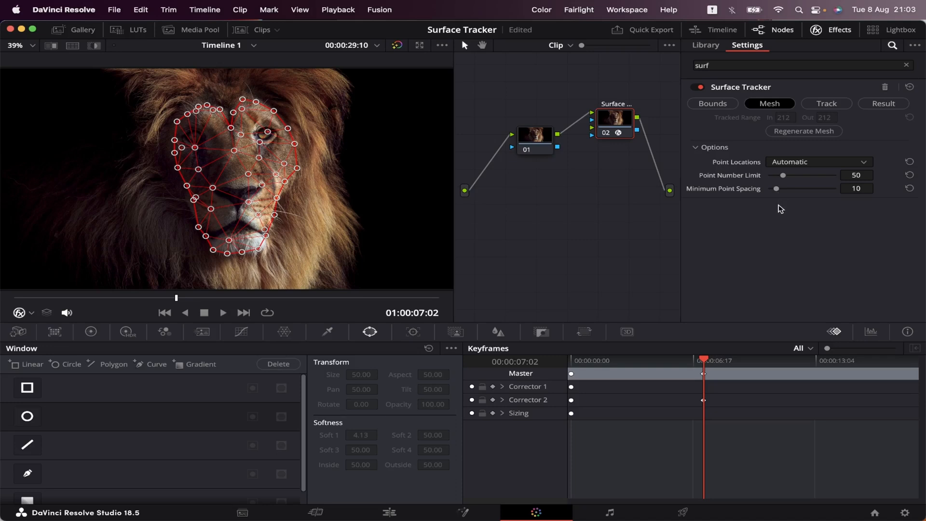
Step: Raise the mesh Point Number Limit to 78, then move to the Track section
left_click_drag(782, 175, 787, 175)
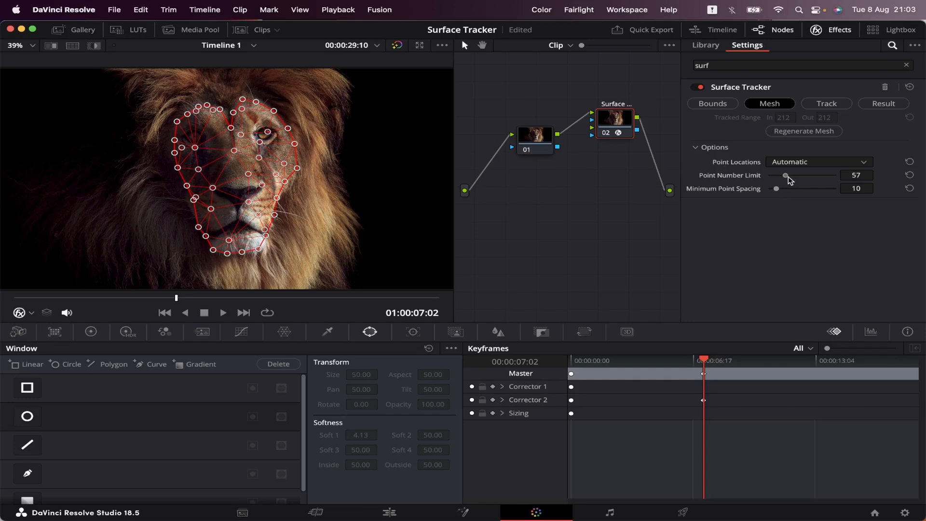
left_click_drag(784, 175, 792, 174)
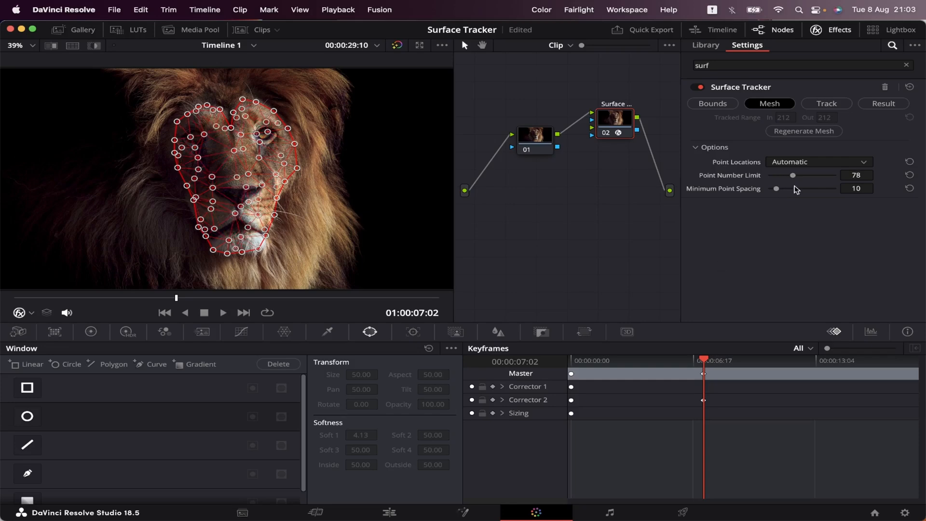
left_click(827, 103)
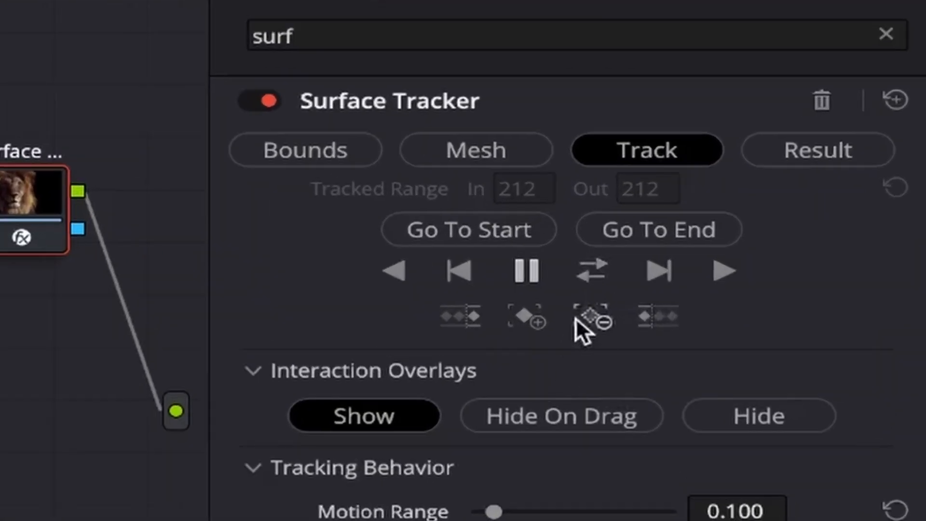
mouse_move(590, 278)
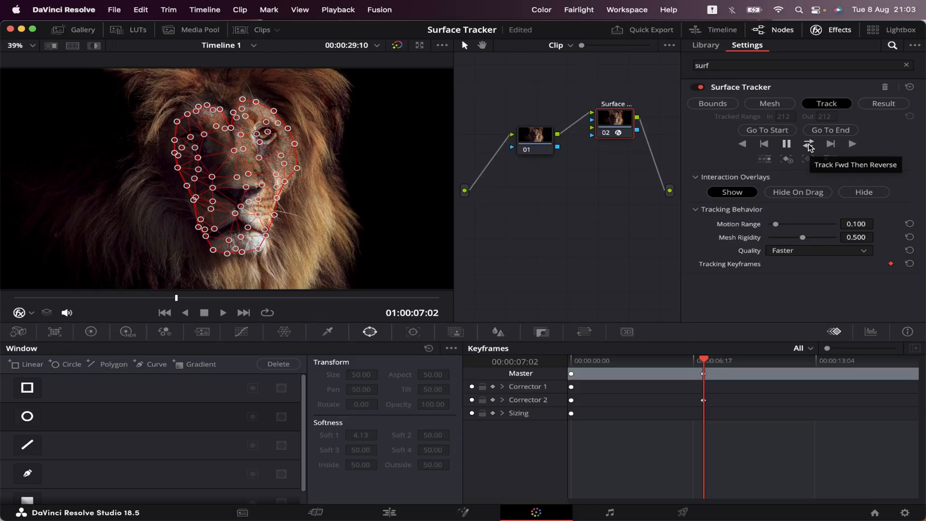
Step: Track the face mesh forward then in reverse through the clip
left_click(808, 144)
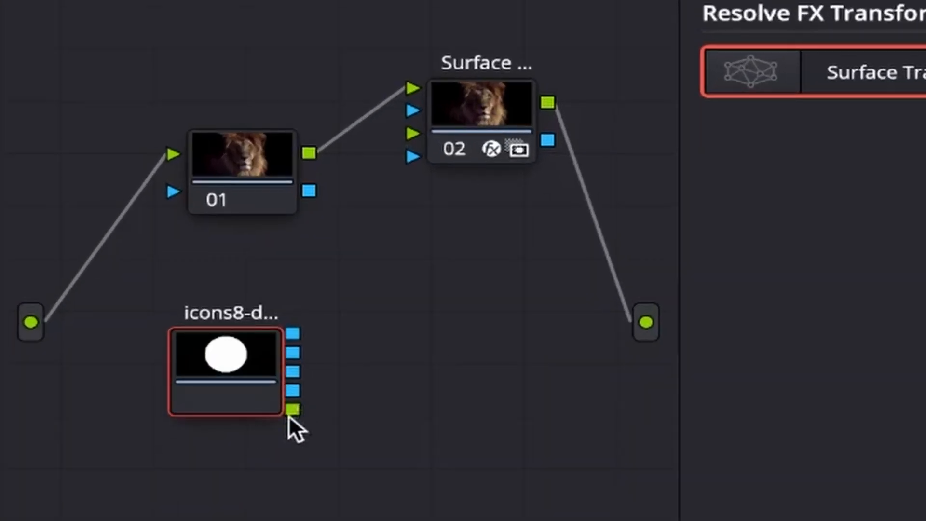
Step: Feed the icons8 logo image from the Media Pool into the Surface Tracker node input
left_click_drag(294, 408, 407, 133)
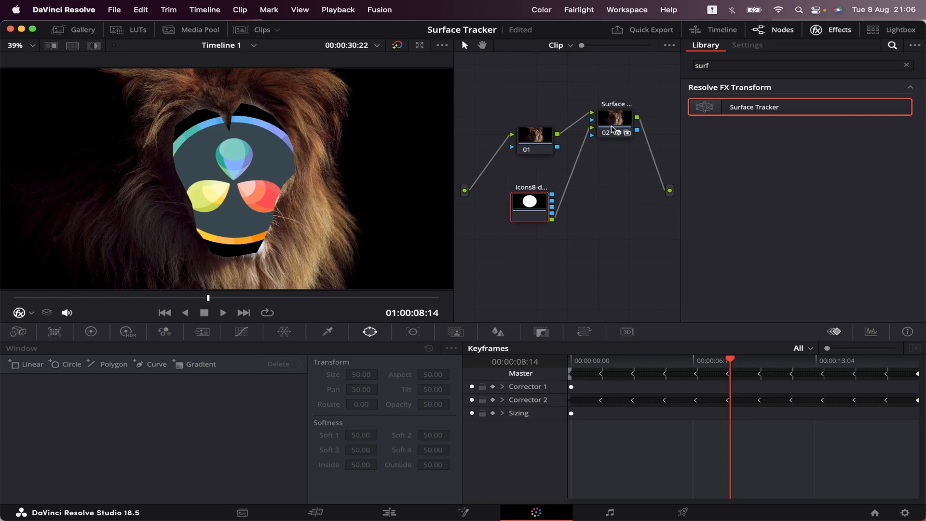
Step: Set overlay Positioning to Sliders and shrink the logo's Zoom to 0.406
left_click(746, 46)
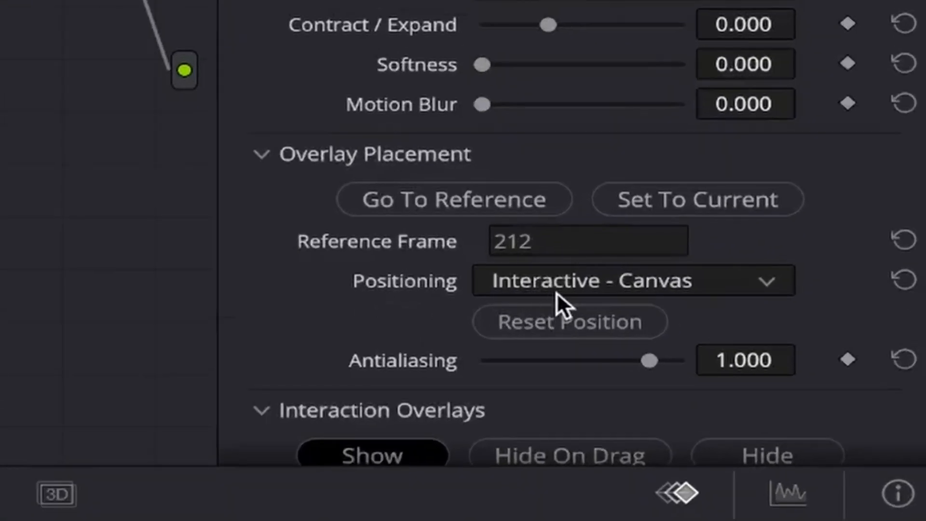
left_click(632, 281)
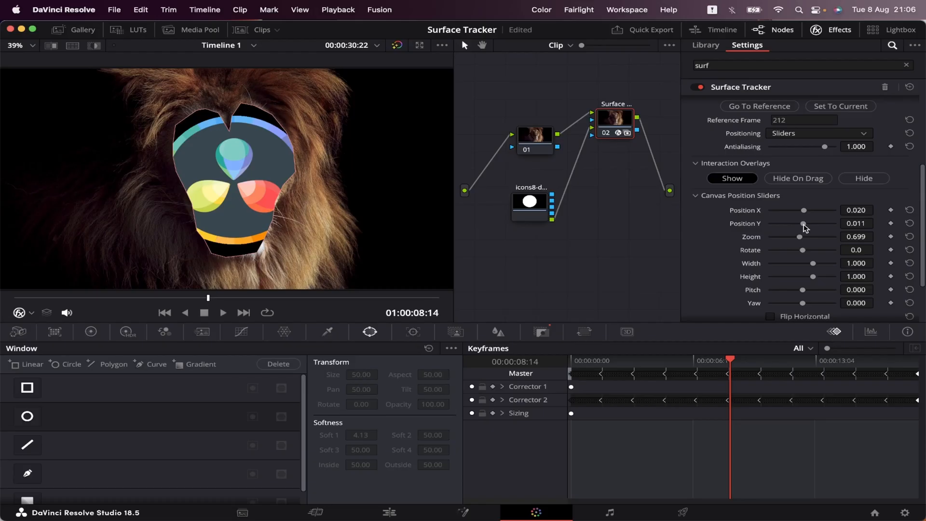
left_click_drag(797, 236, 801, 236)
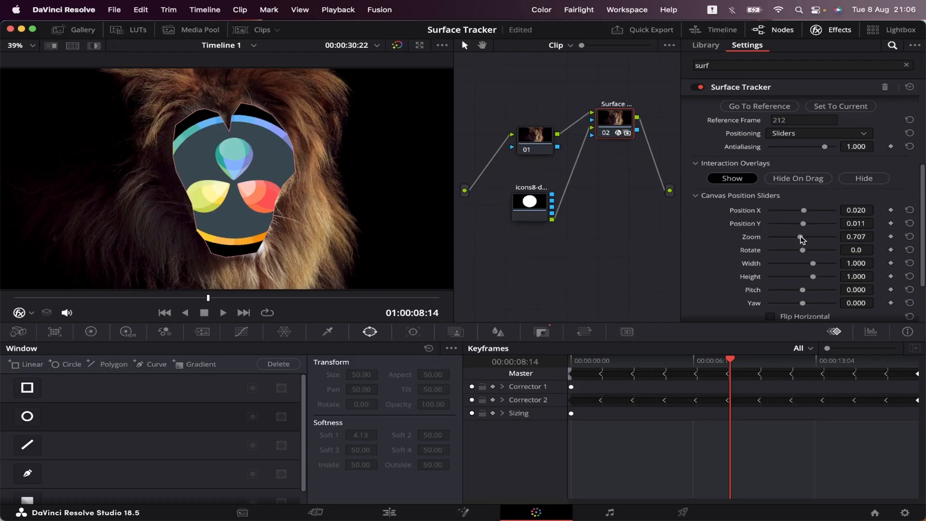
left_click_drag(803, 238, 787, 238)
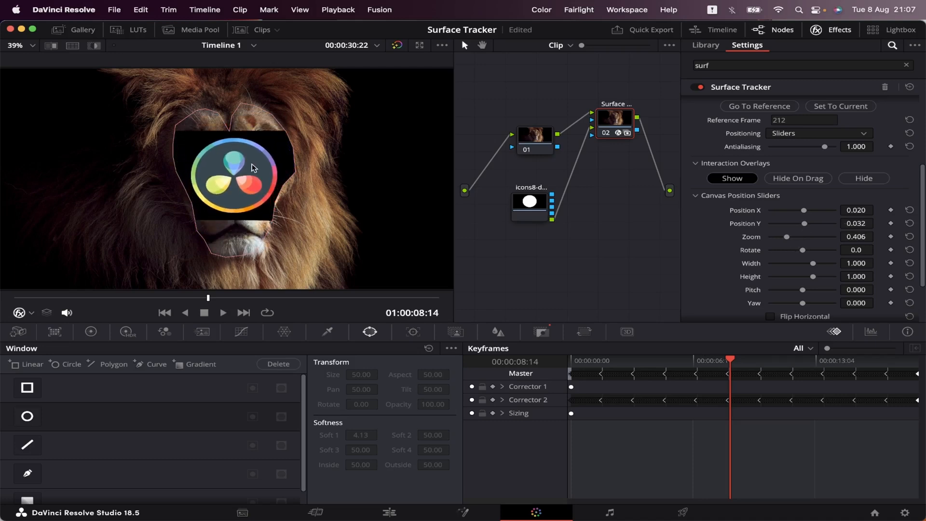
mouse_move(257, 173)
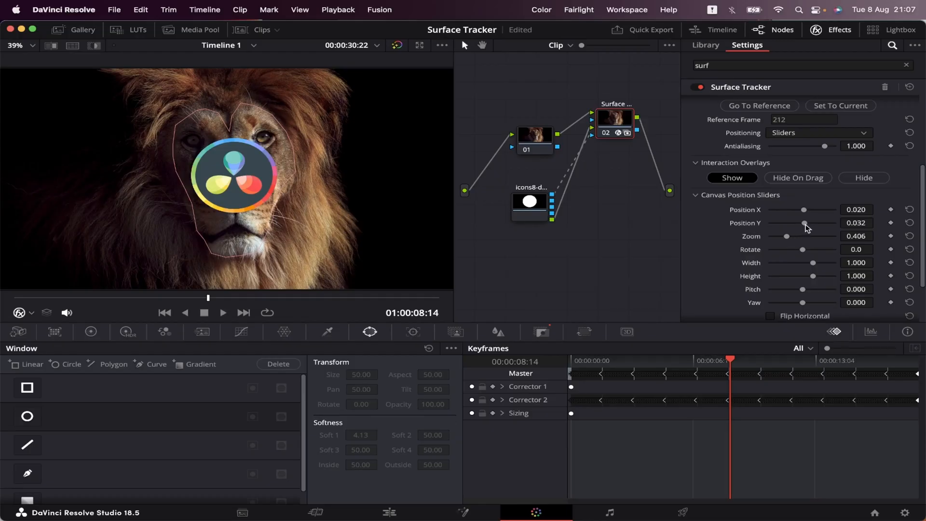
Step: Raise the logo's Position Y to 0.051 on the lion's face
left_click_drag(803, 223, 804, 223)
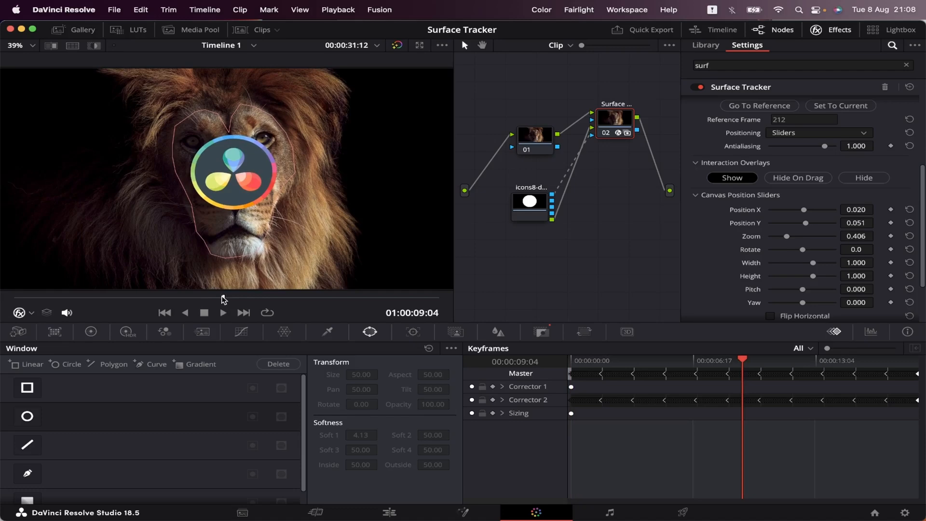
mouse_move(530, 288)
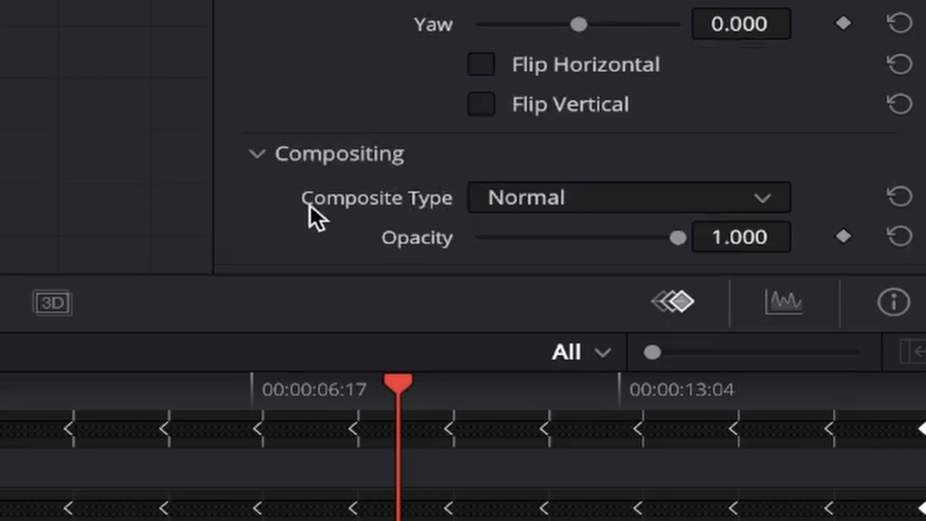
Step: Set Composite Type to Overlay and lower the logo's Opacity to 0.771
left_click(627, 197)
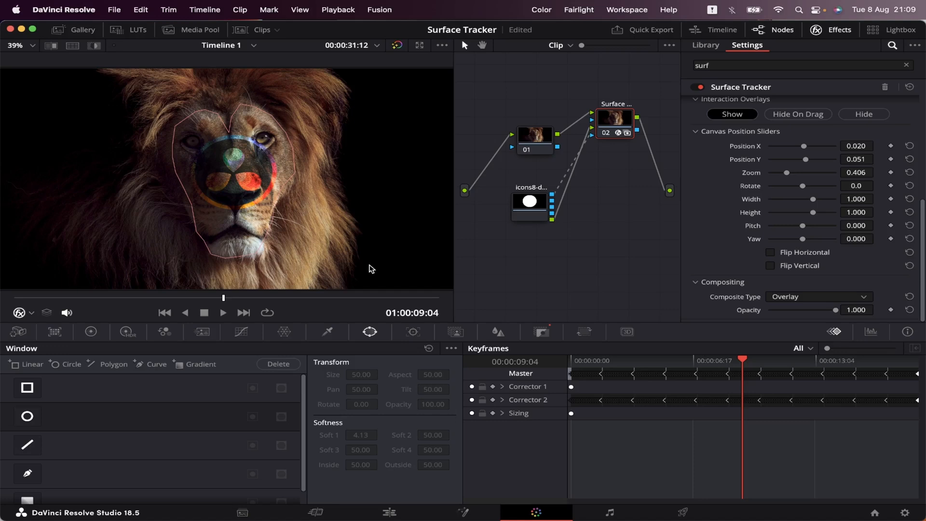
left_click_drag(834, 310, 819, 309)
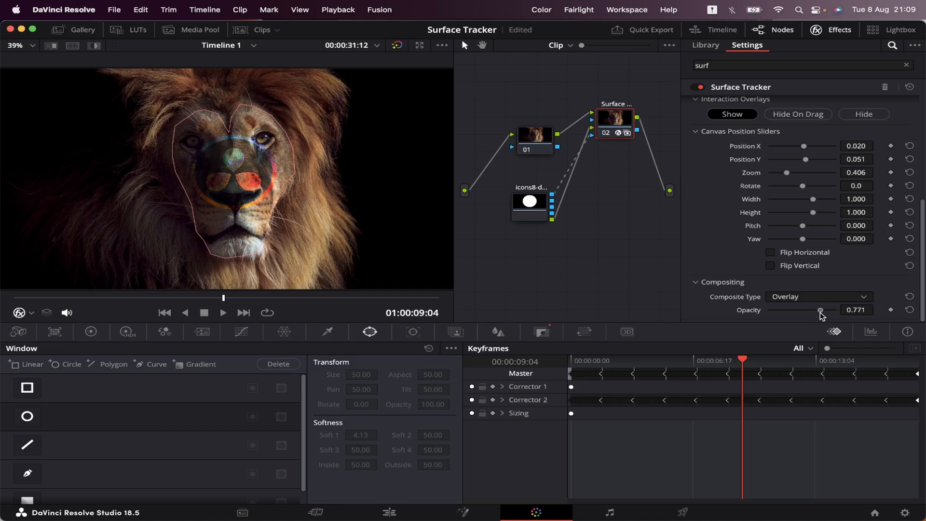